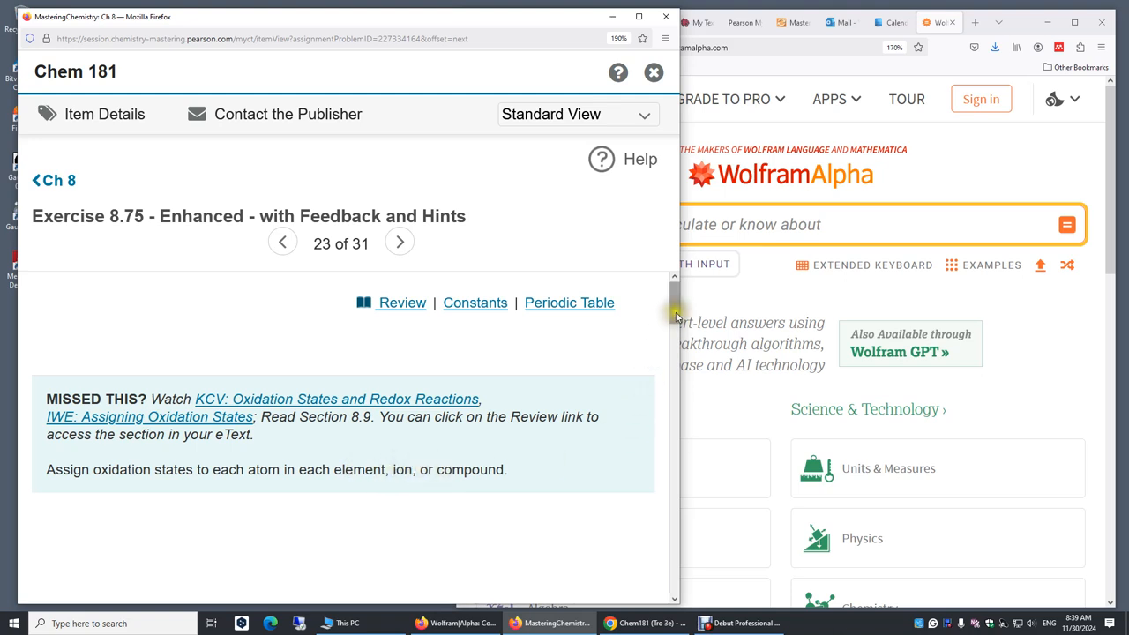
# Answer Part A with 0 as the oxidation state of Ag and submit it
pyautogui.scroll(-3)
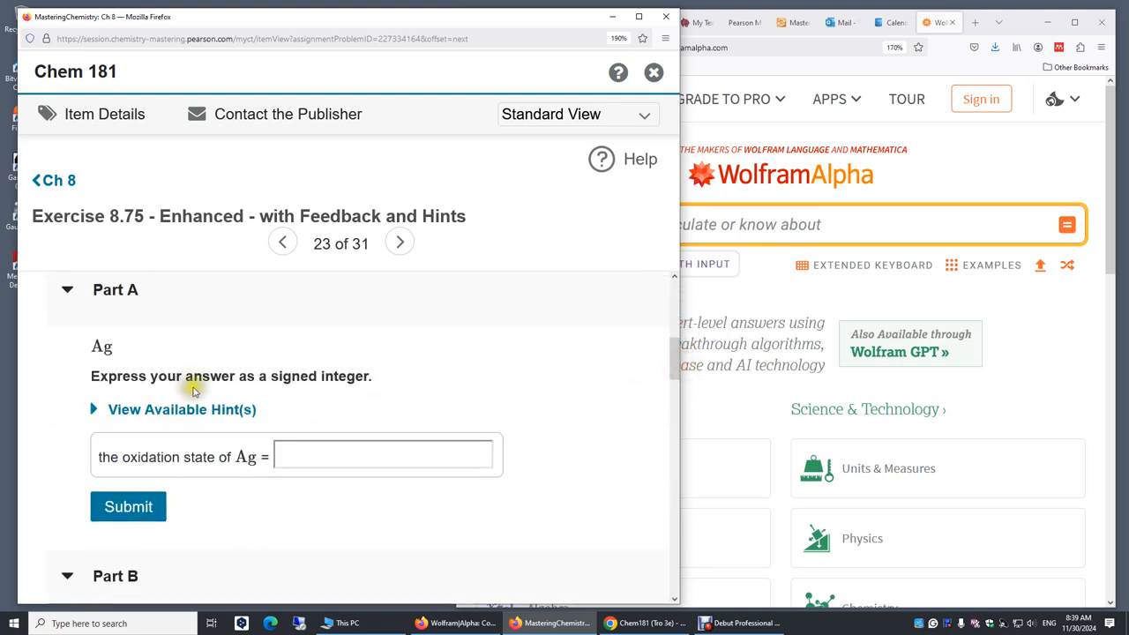
pyautogui.click(385, 456)
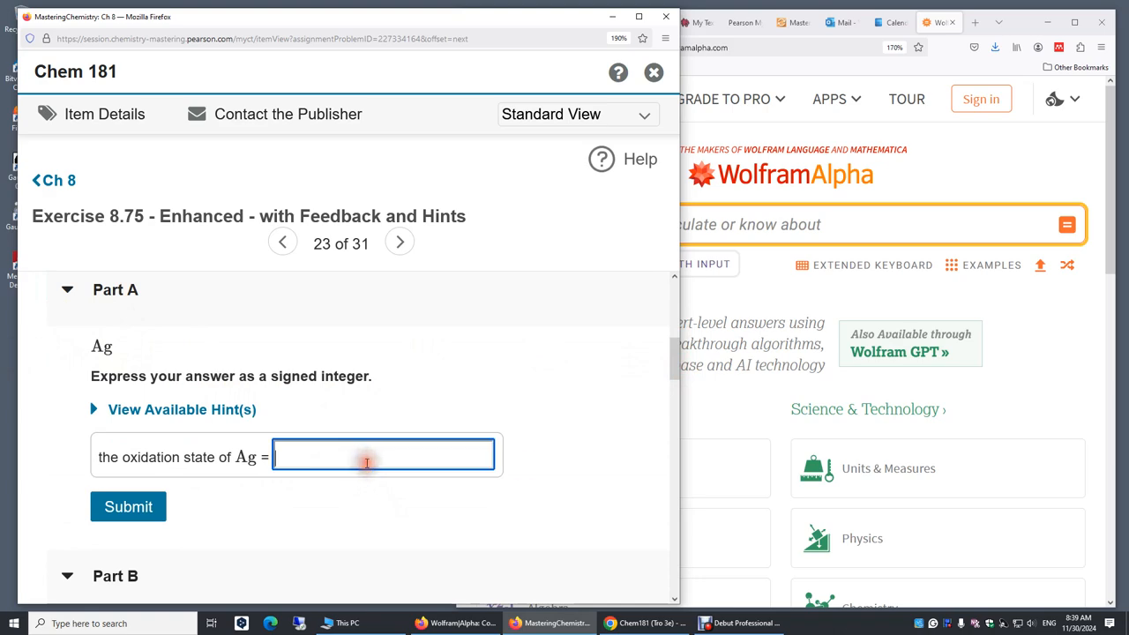
pyautogui.write('0')
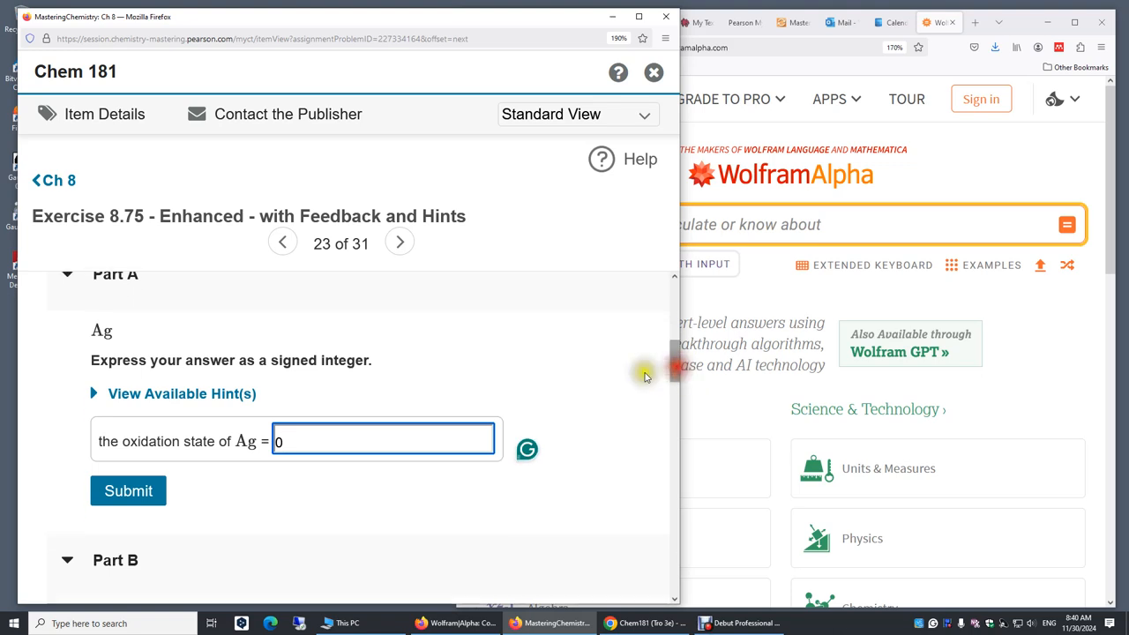
pyautogui.click(127, 490)
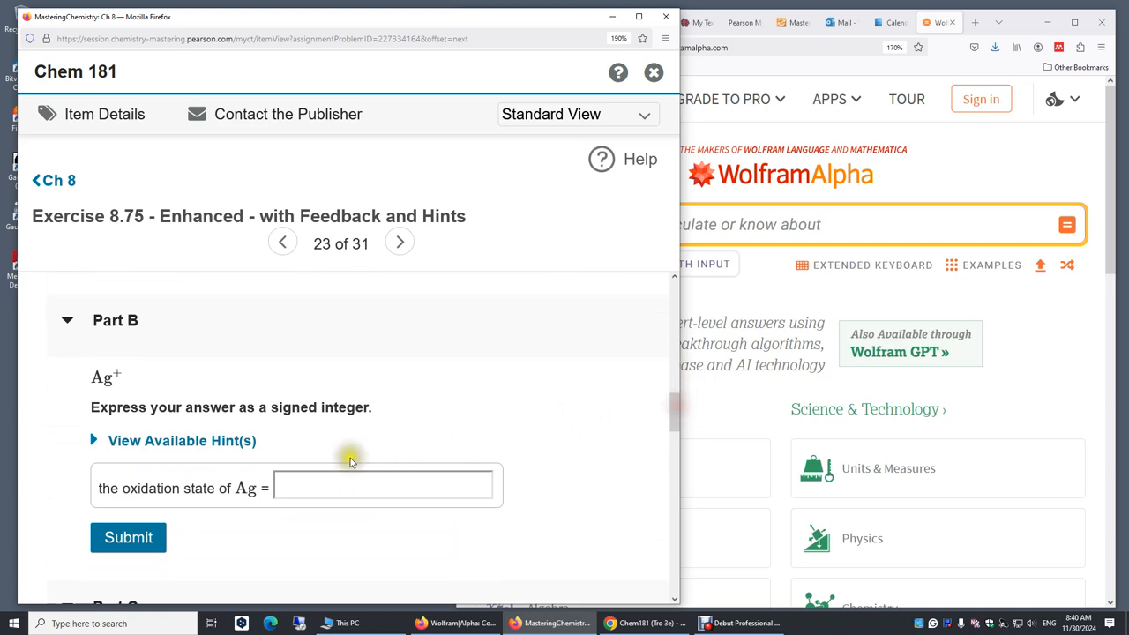
# Submit 1 as Part B's oxidation state for Ag+, which is marked incorrect
pyautogui.click(385, 487)
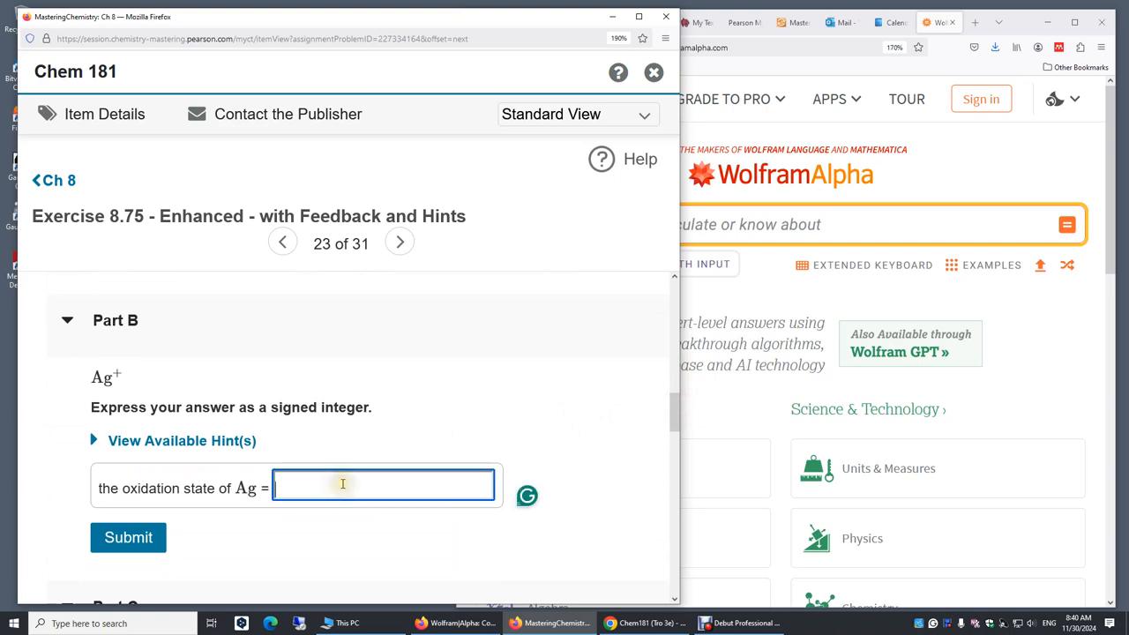
pyautogui.write('1')
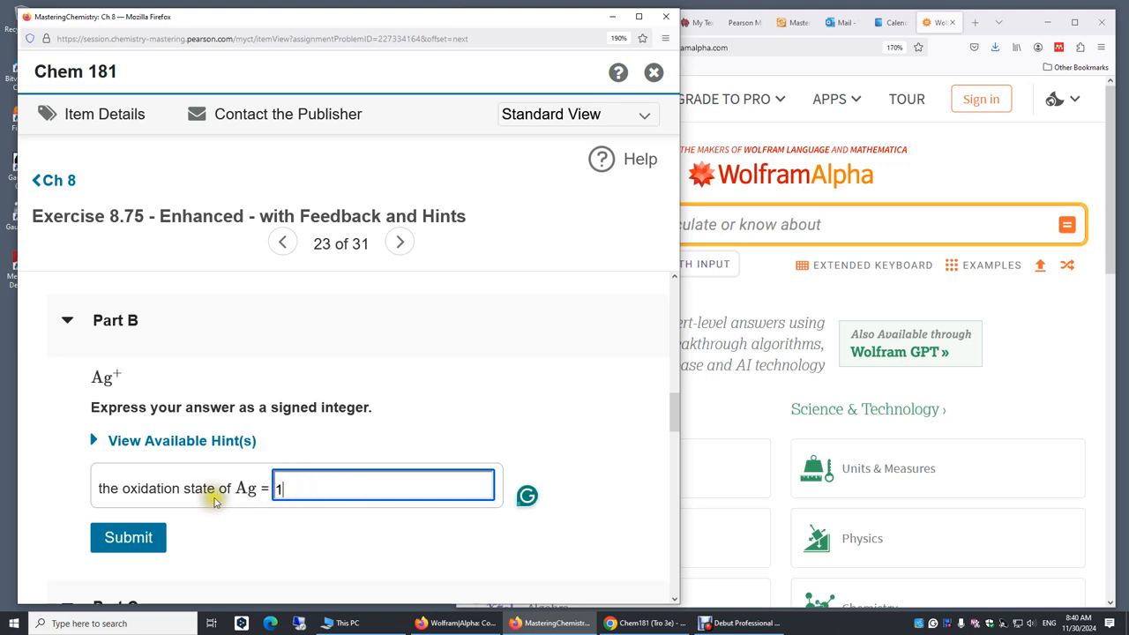
pyautogui.click(127, 536)
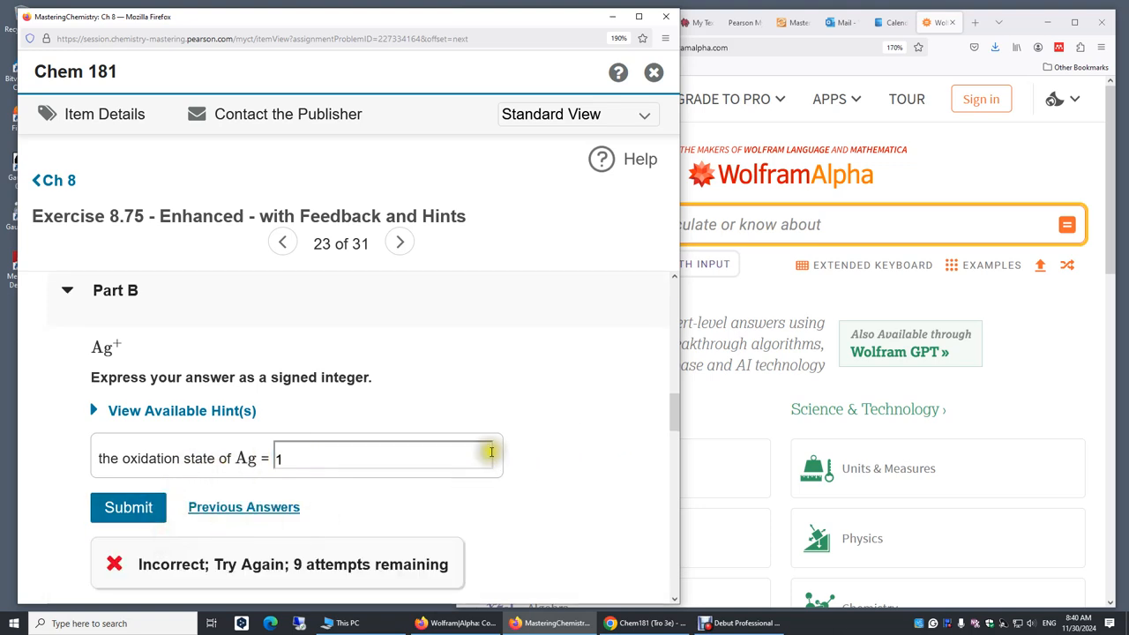
pyautogui.moveTo(285, 399)
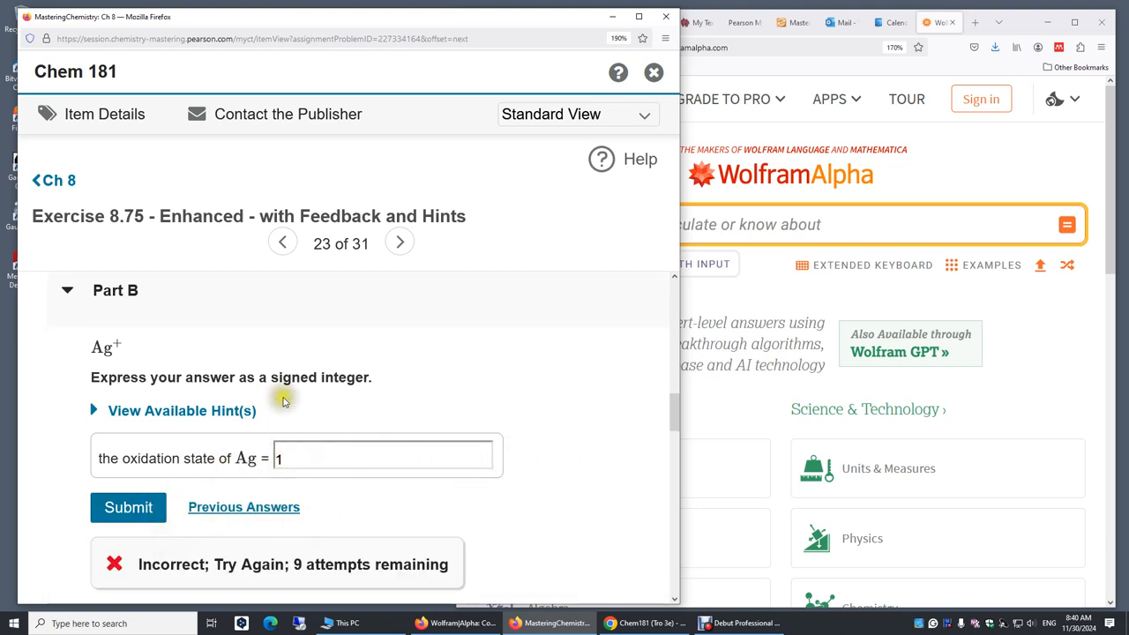
# Correct the Part B answer to +1 and resubmit it
pyautogui.doubleClick(295, 377)
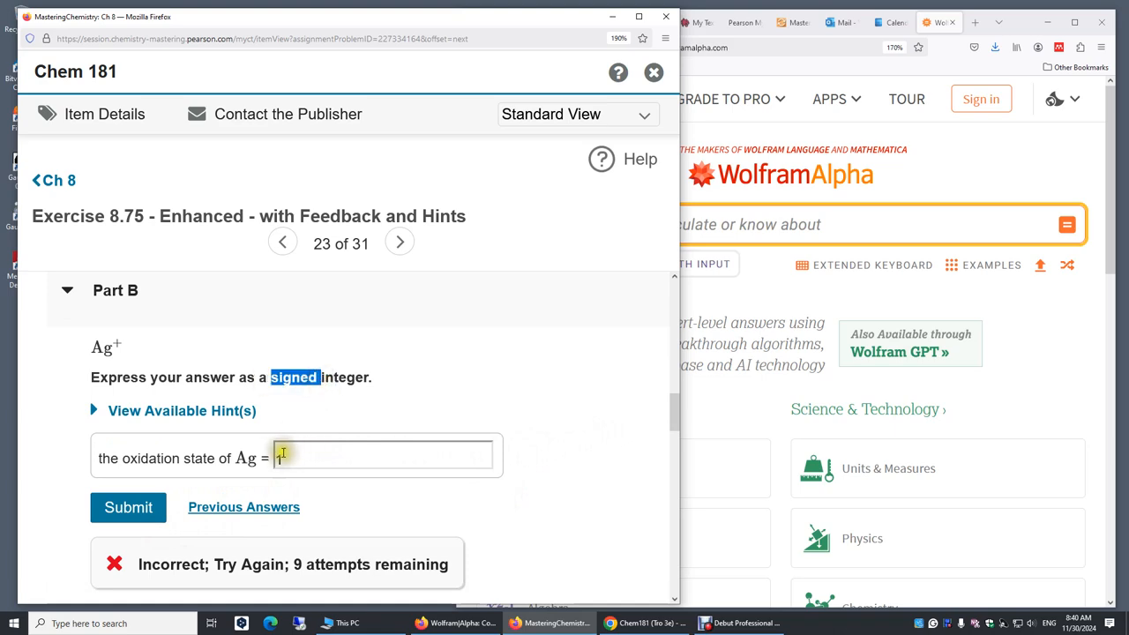
pyautogui.write('+')
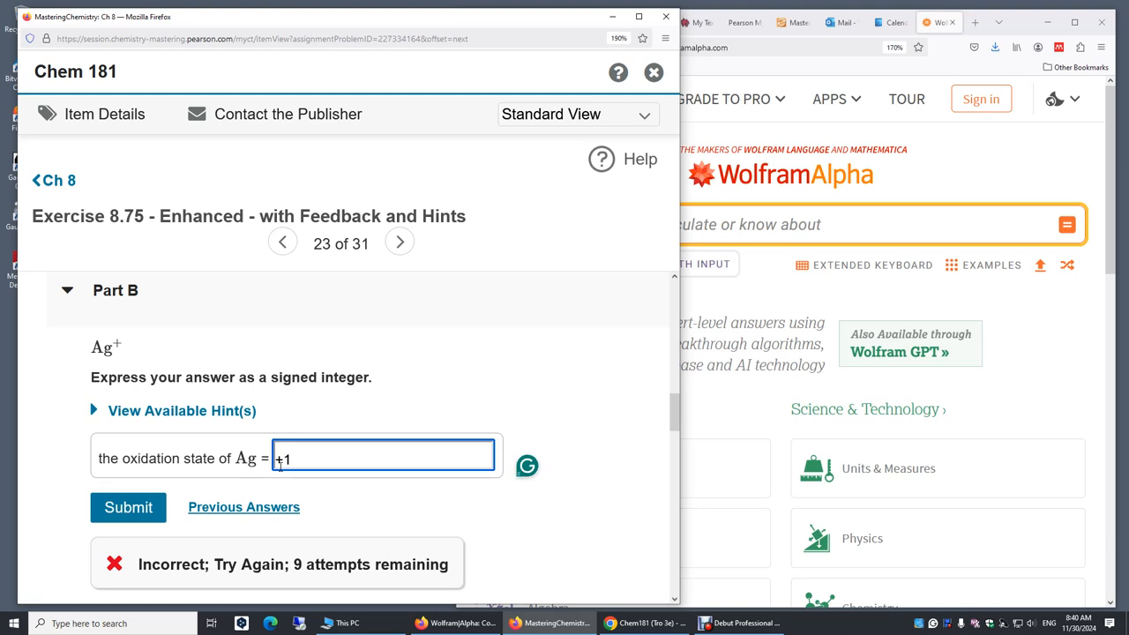
pyautogui.click(127, 508)
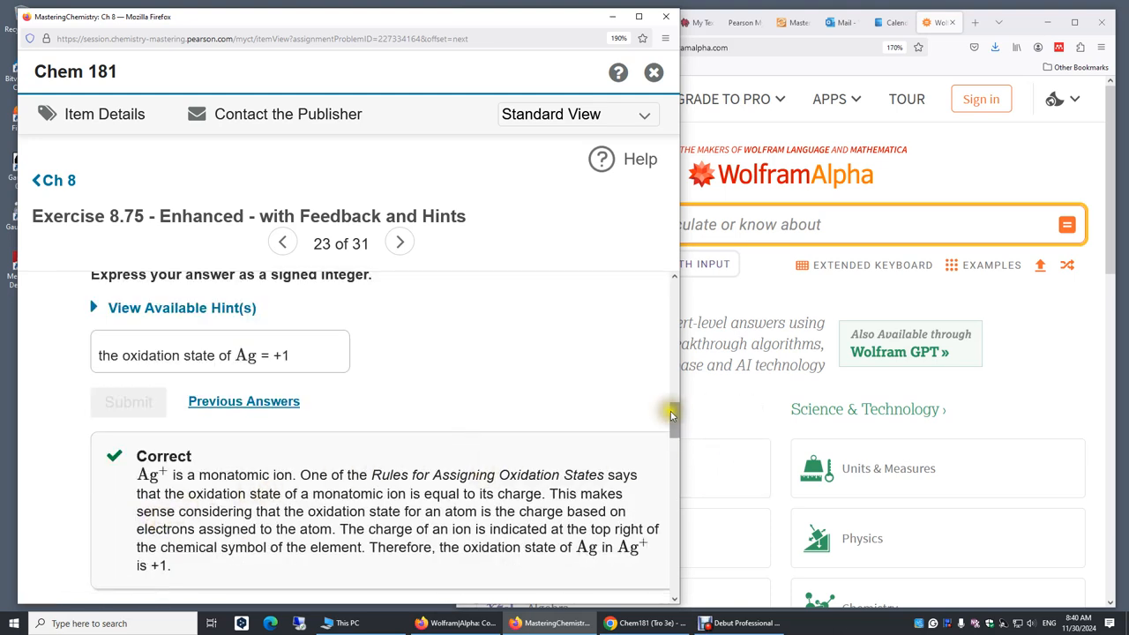
# Answer Part C with +2,-1 for Ca and F in CaF2 and submit it
pyautogui.scroll(-3)
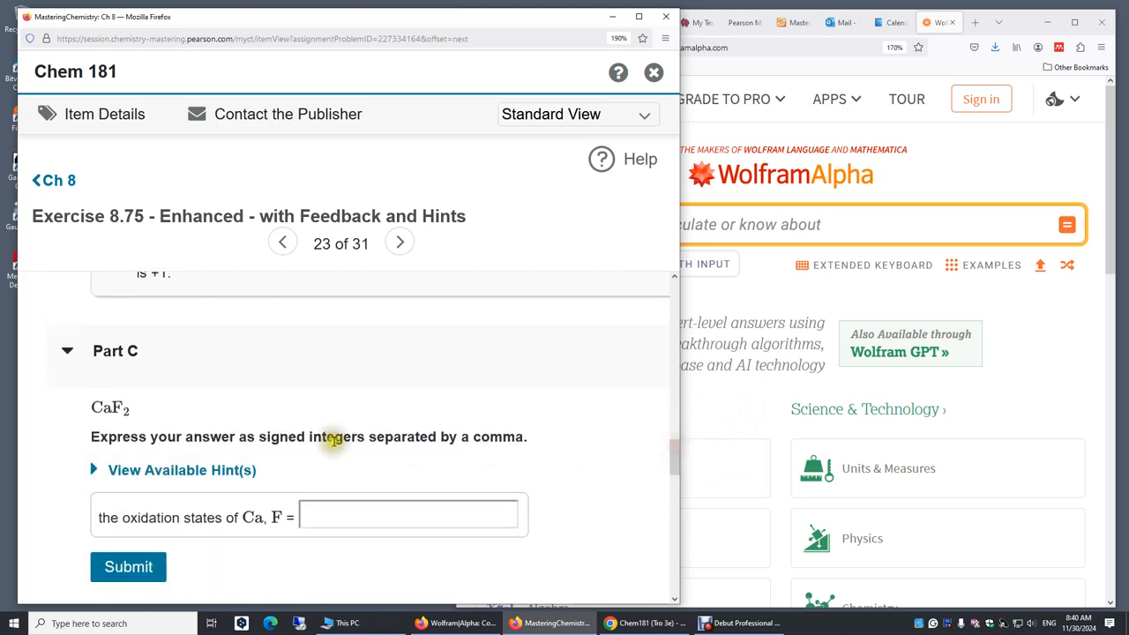
pyautogui.moveTo(201, 423)
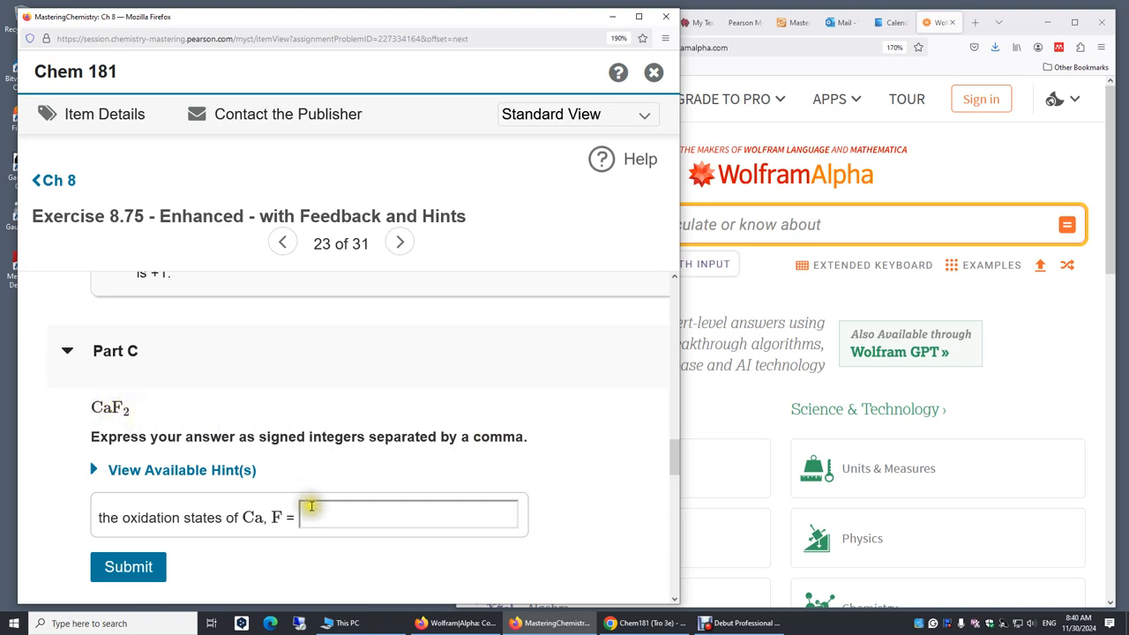
pyautogui.write('+2,-1')
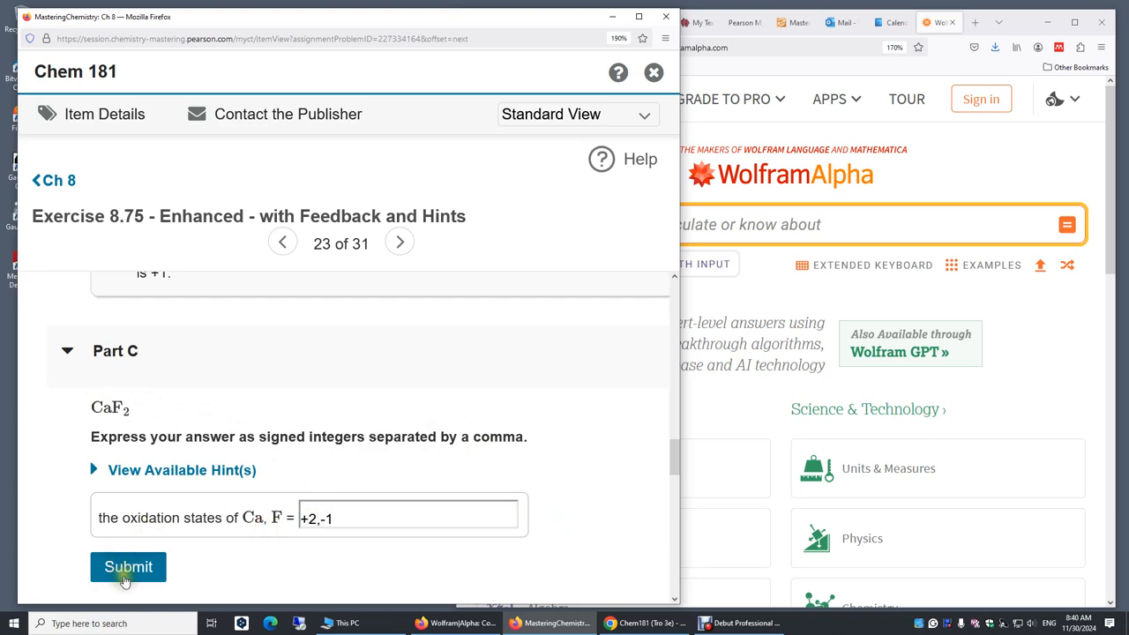
pyautogui.click(127, 567)
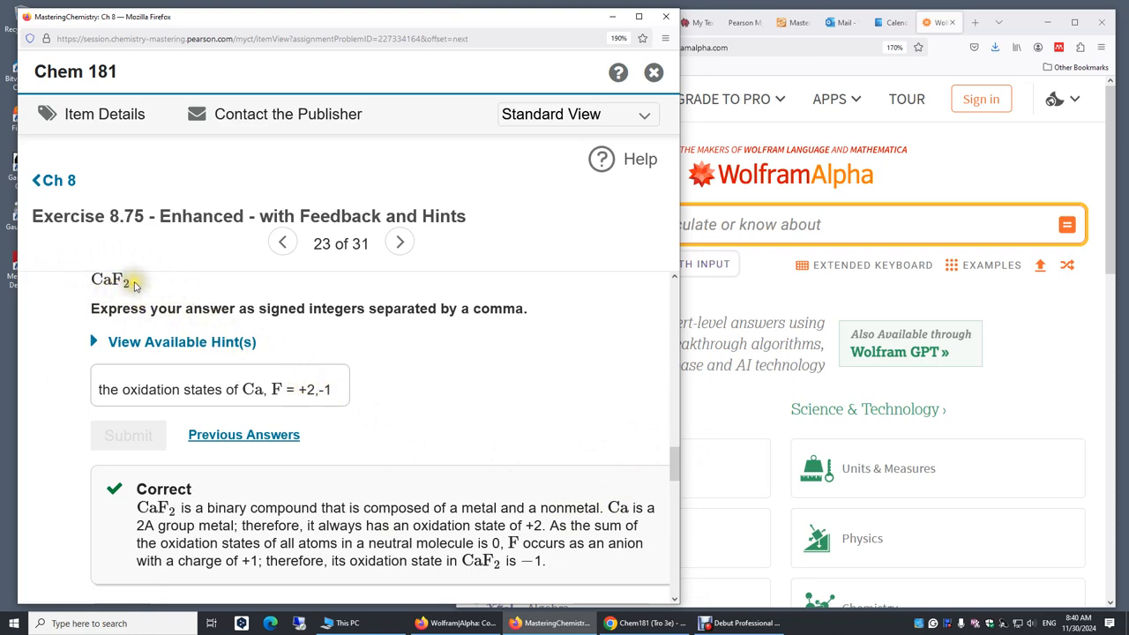
pyautogui.scroll(-3)
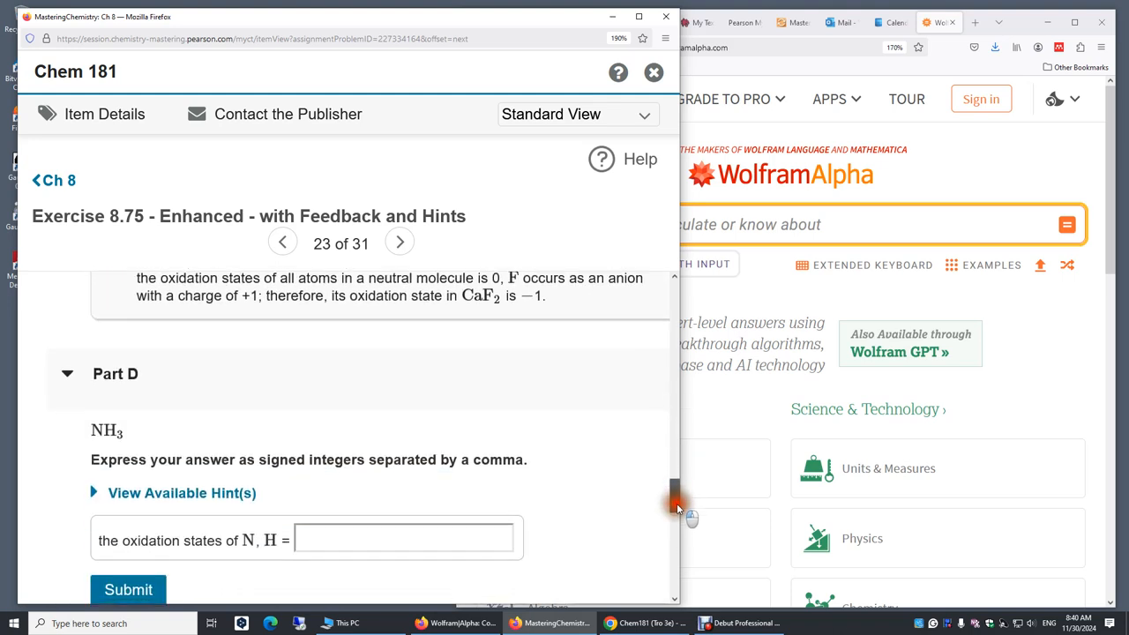
pyautogui.scroll(-3)
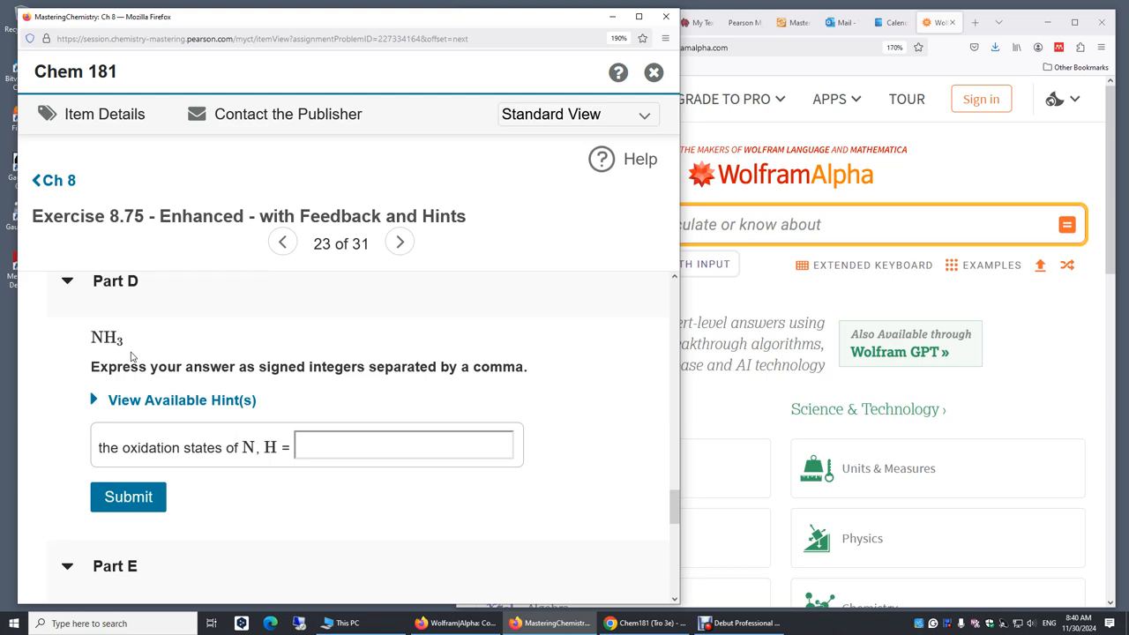
pyautogui.moveTo(109, 353)
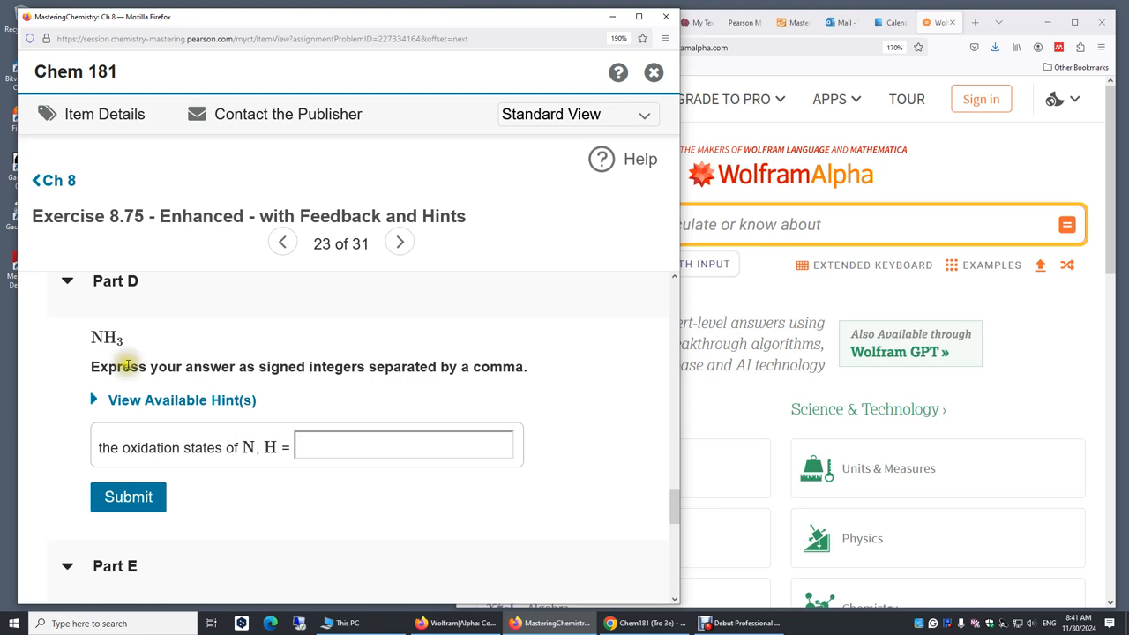
pyautogui.moveTo(141, 353)
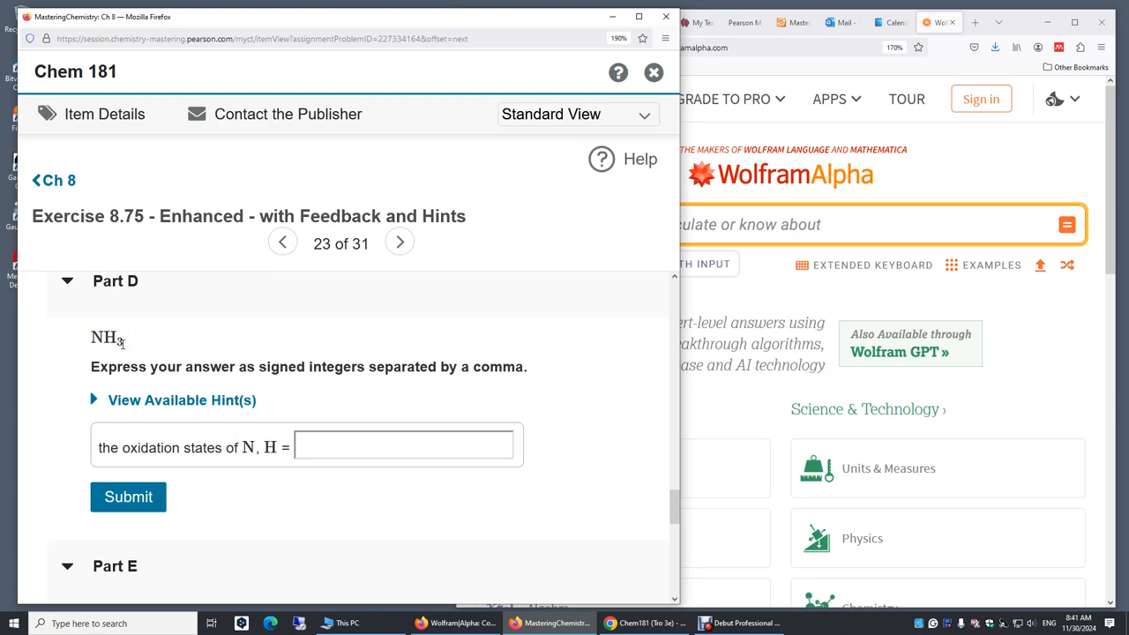
pyautogui.moveTo(127, 350)
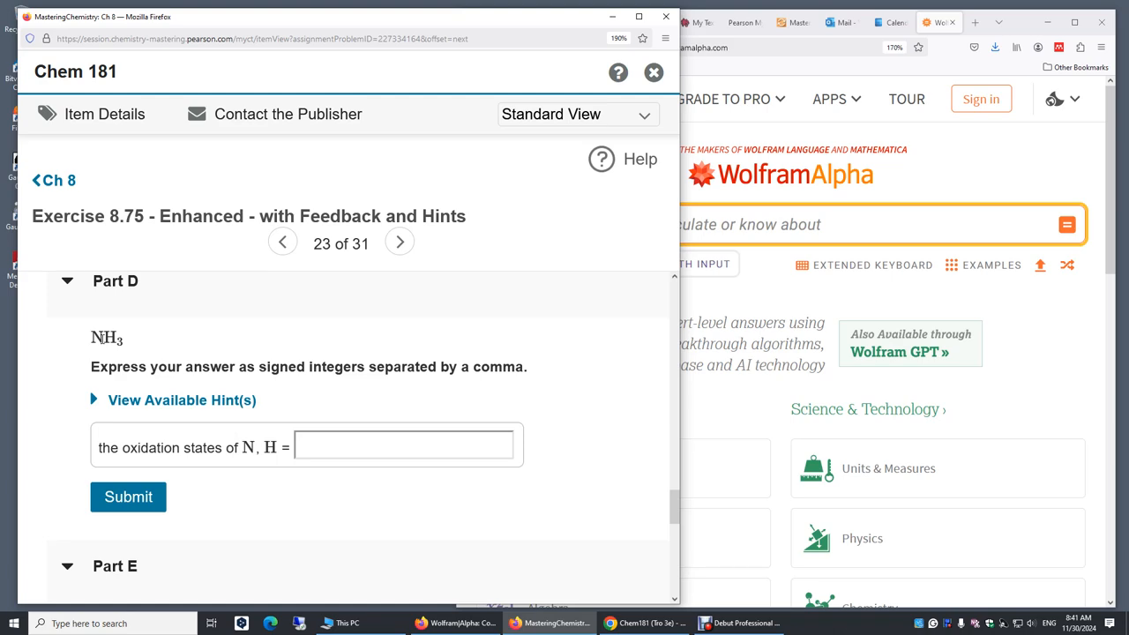
pyautogui.moveTo(152, 365)
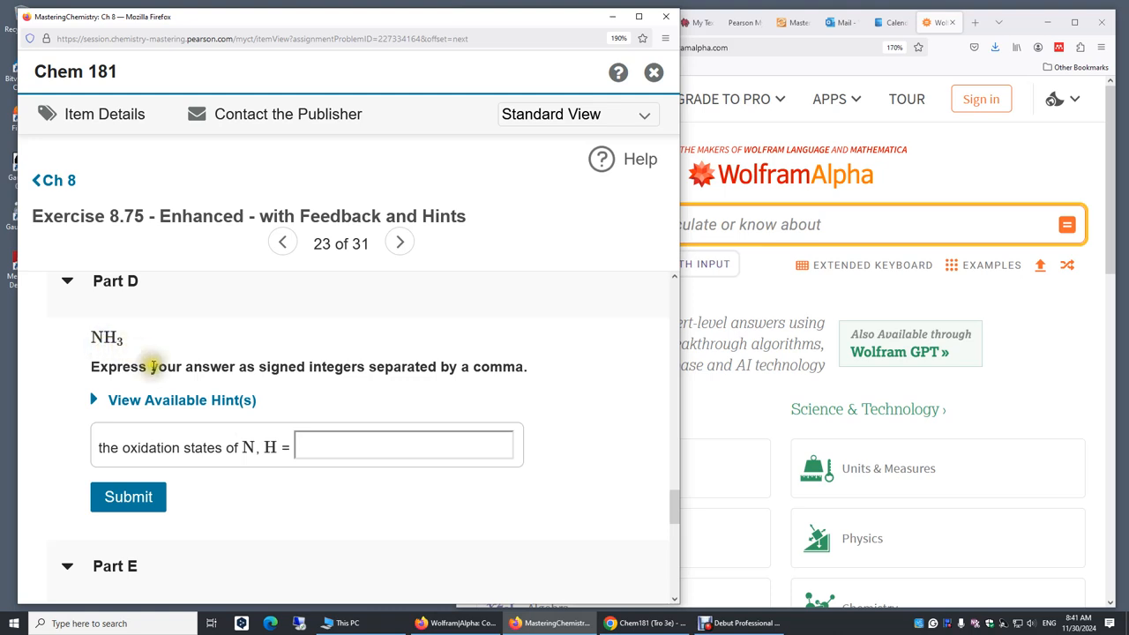
pyautogui.click(403, 445)
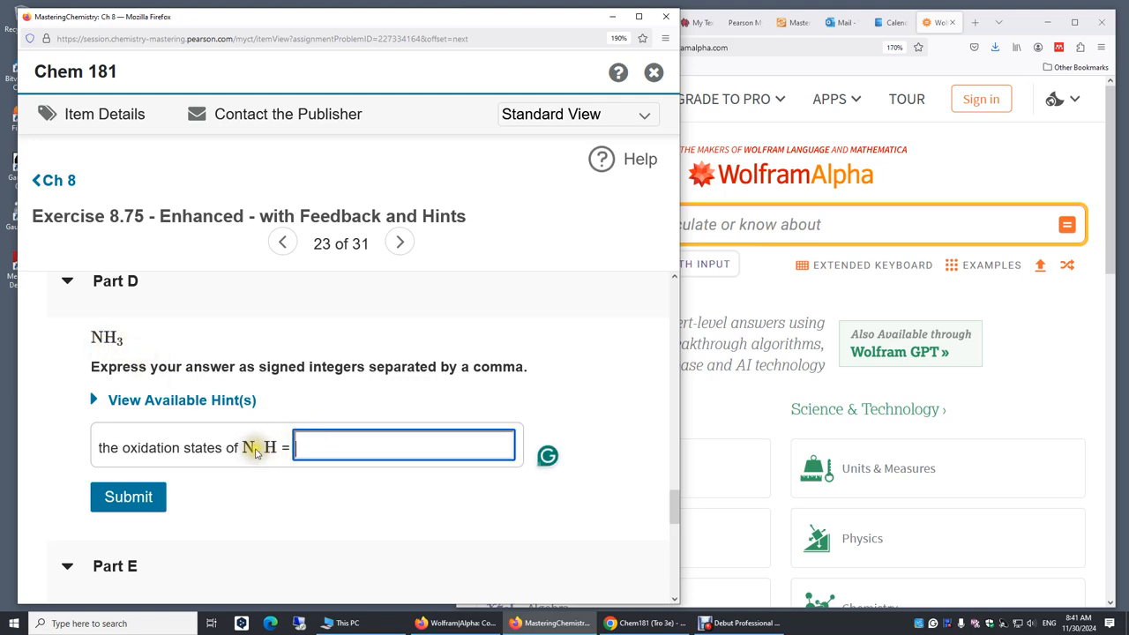
# Answer Part D with -3,+1 for N and H in NH3 and submit it
pyautogui.write('-3,')
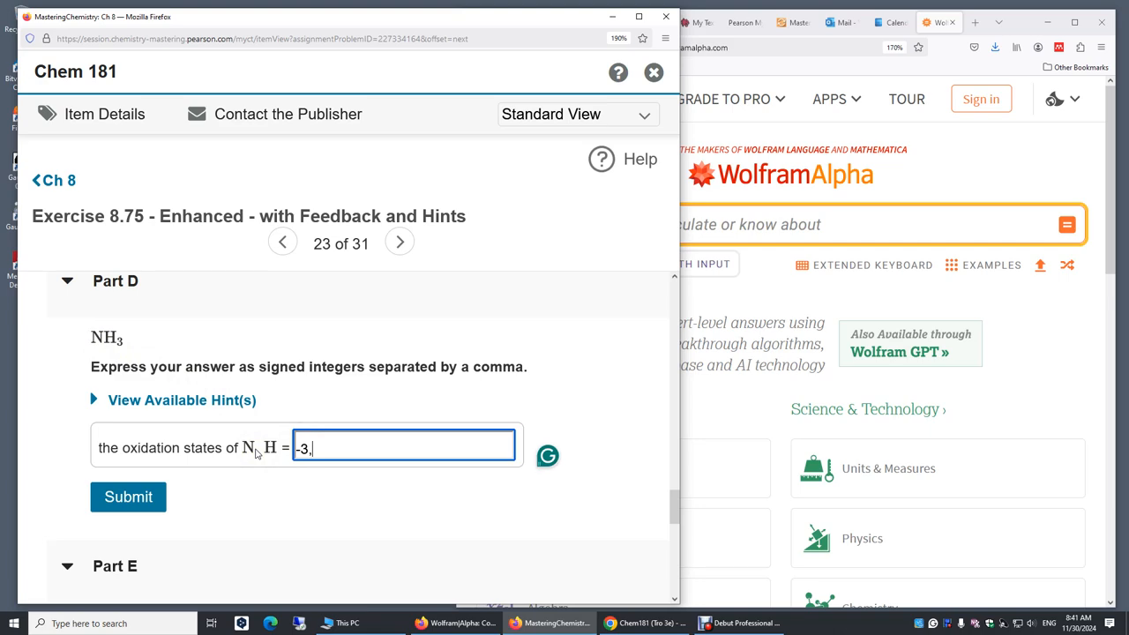
pyautogui.write('+1')
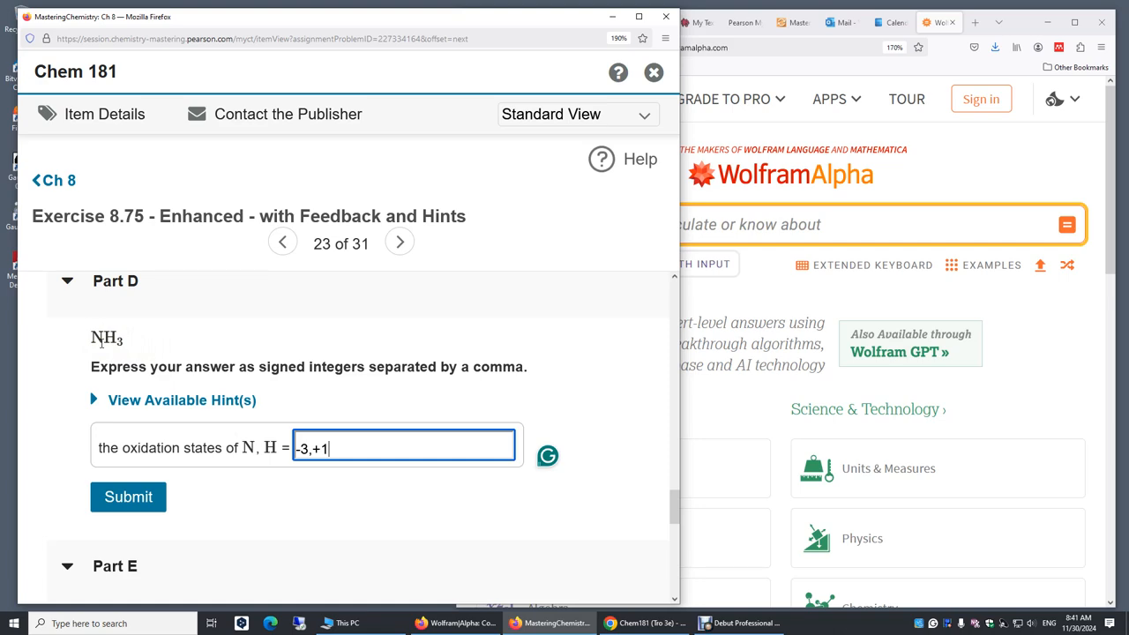
pyautogui.moveTo(127, 497)
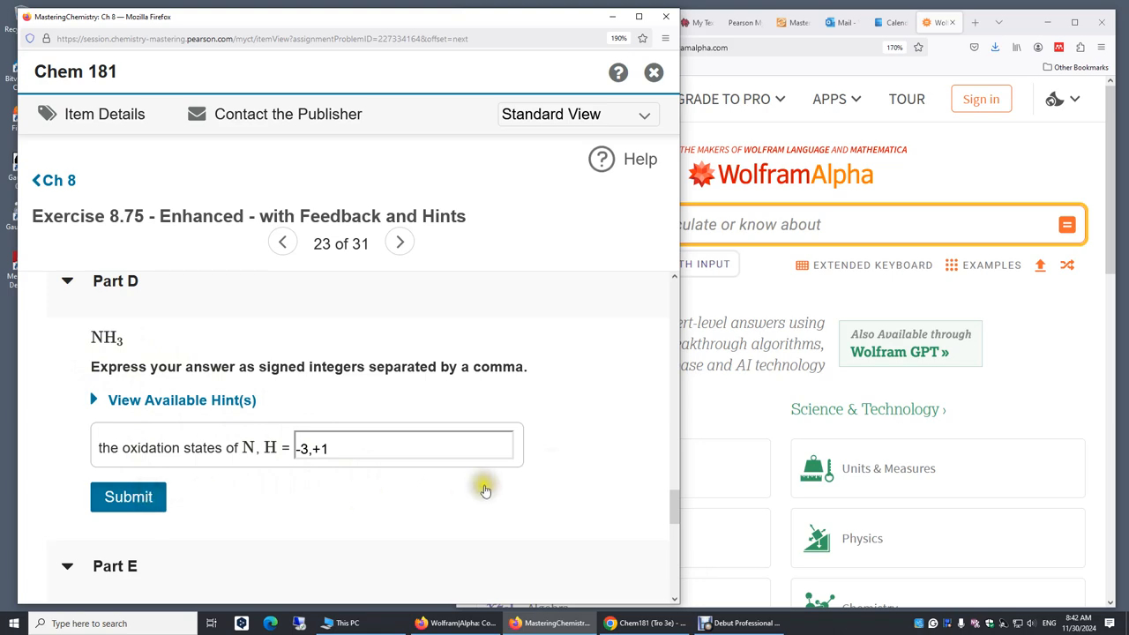
pyautogui.click(127, 498)
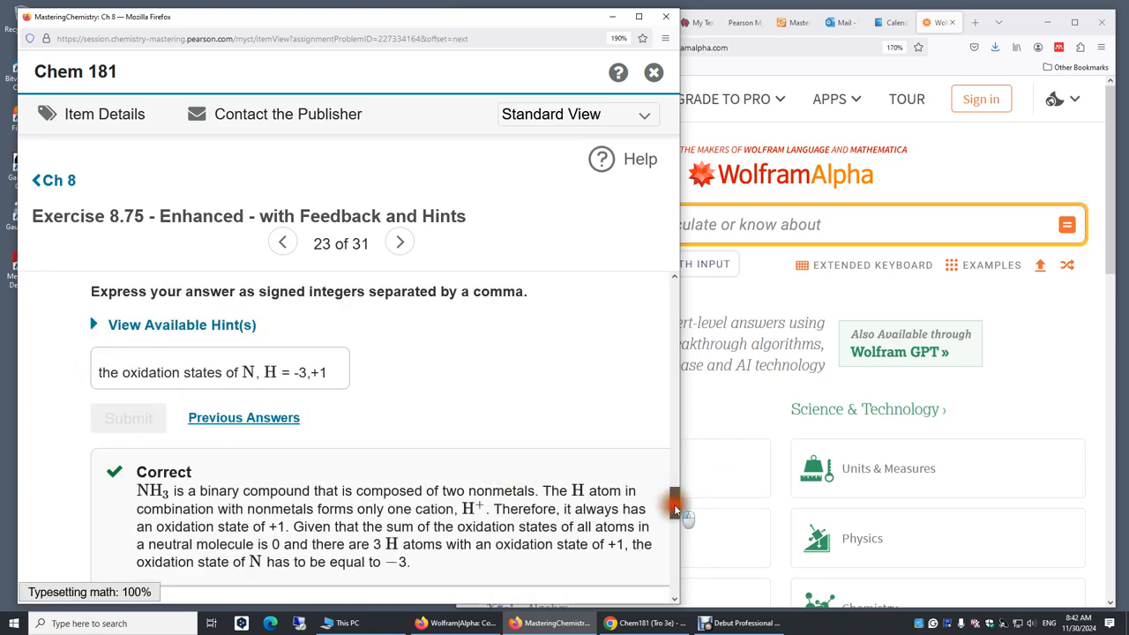
# Scroll down to bring Part E on PO4³⁻ into view
pyautogui.scroll(-3)
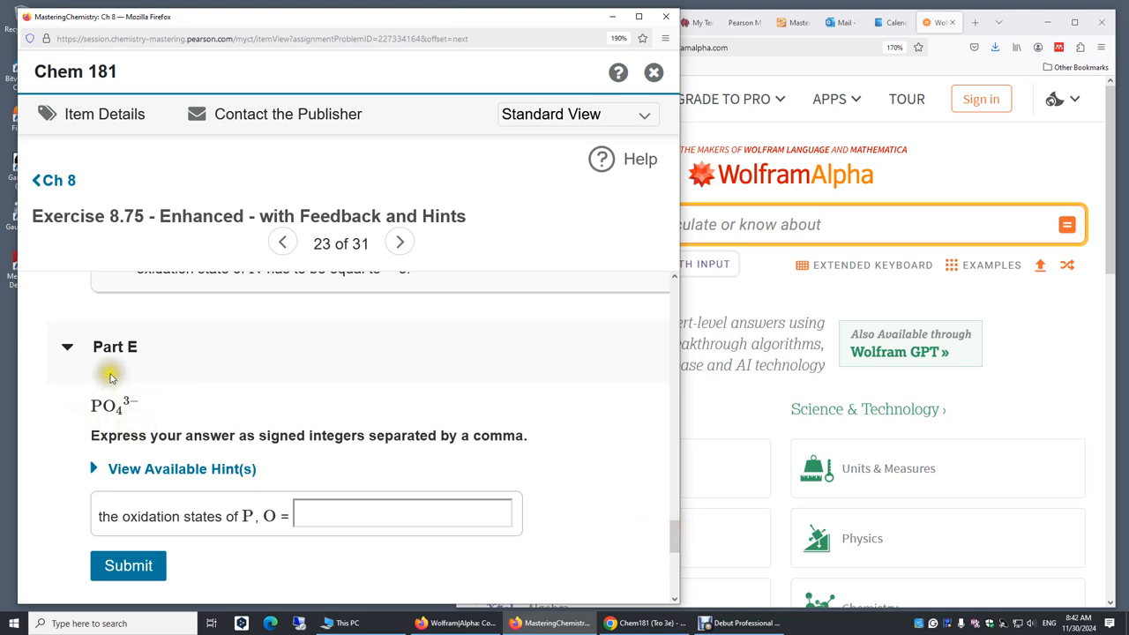
pyautogui.moveTo(127, 414)
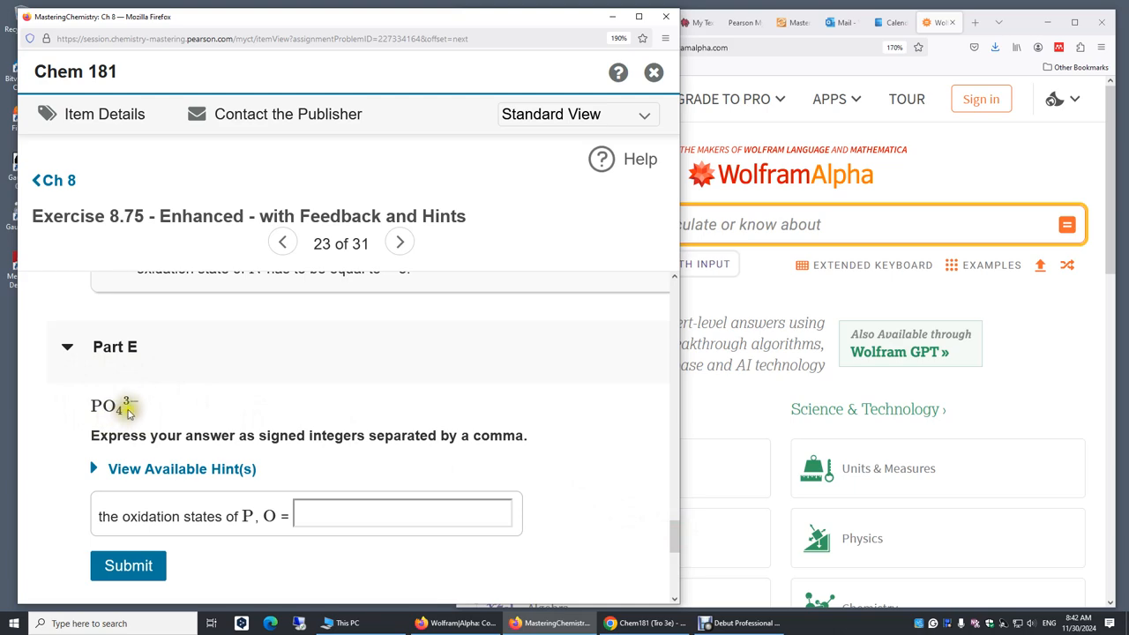
pyautogui.moveTo(144, 406)
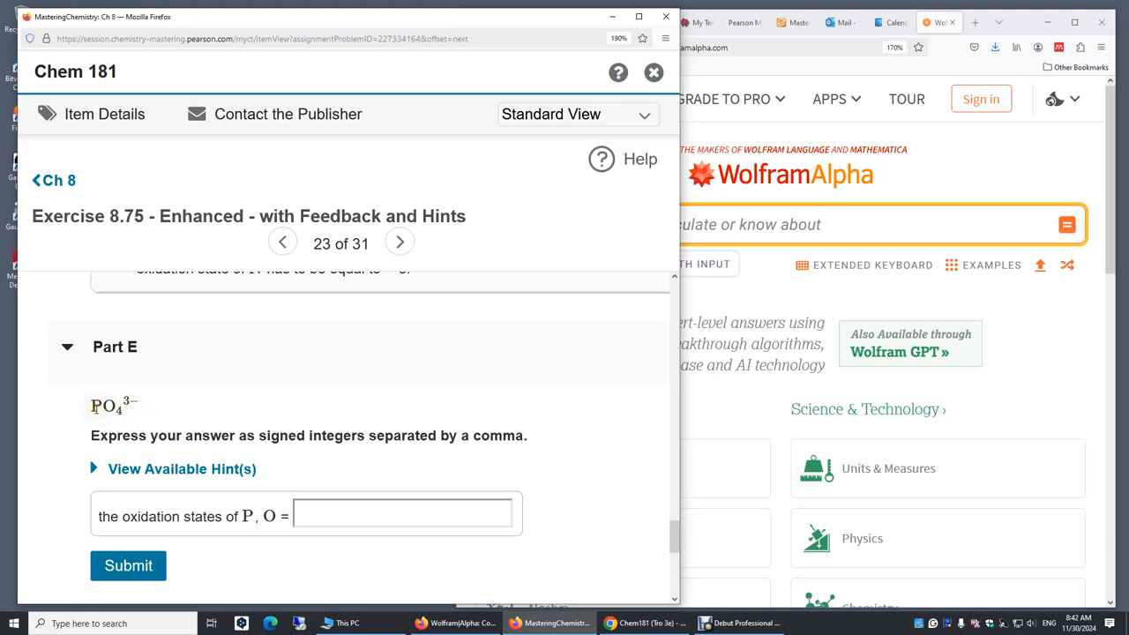
pyautogui.moveTo(134, 413)
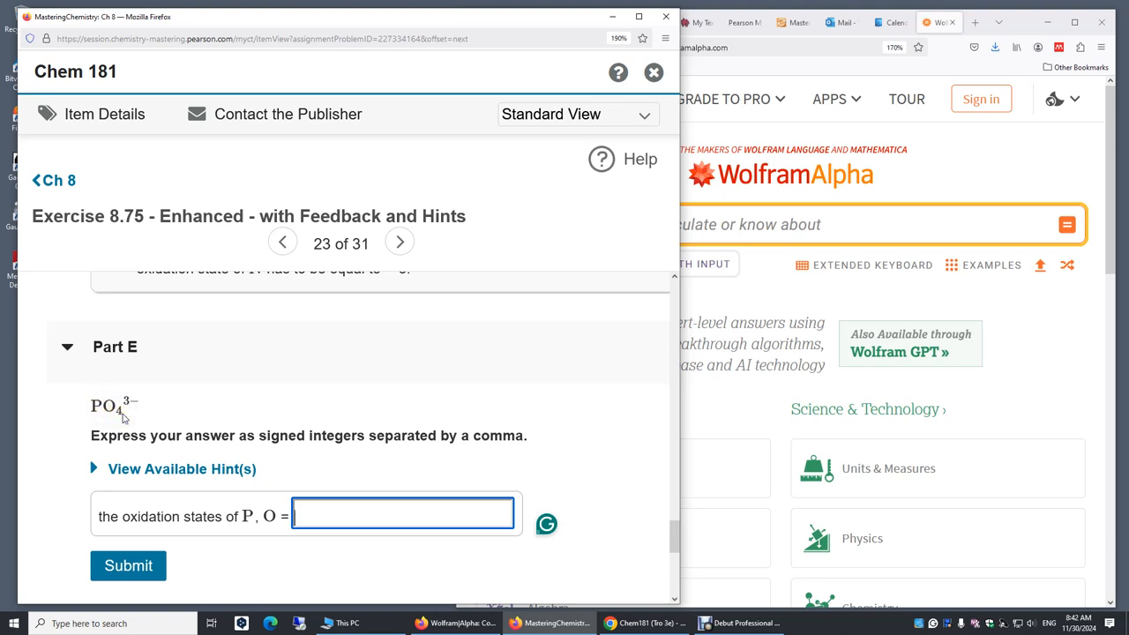
pyautogui.moveTo(296, 493)
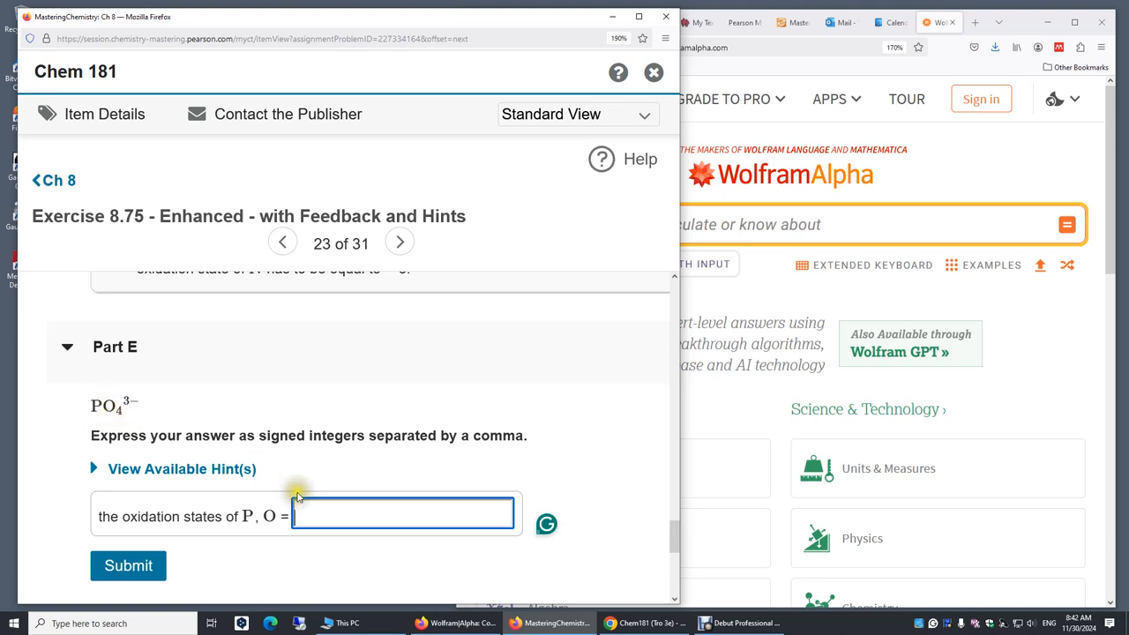
# Enter +5,-2 as the oxidation states of P and O in Part E
pyautogui.write('+5')
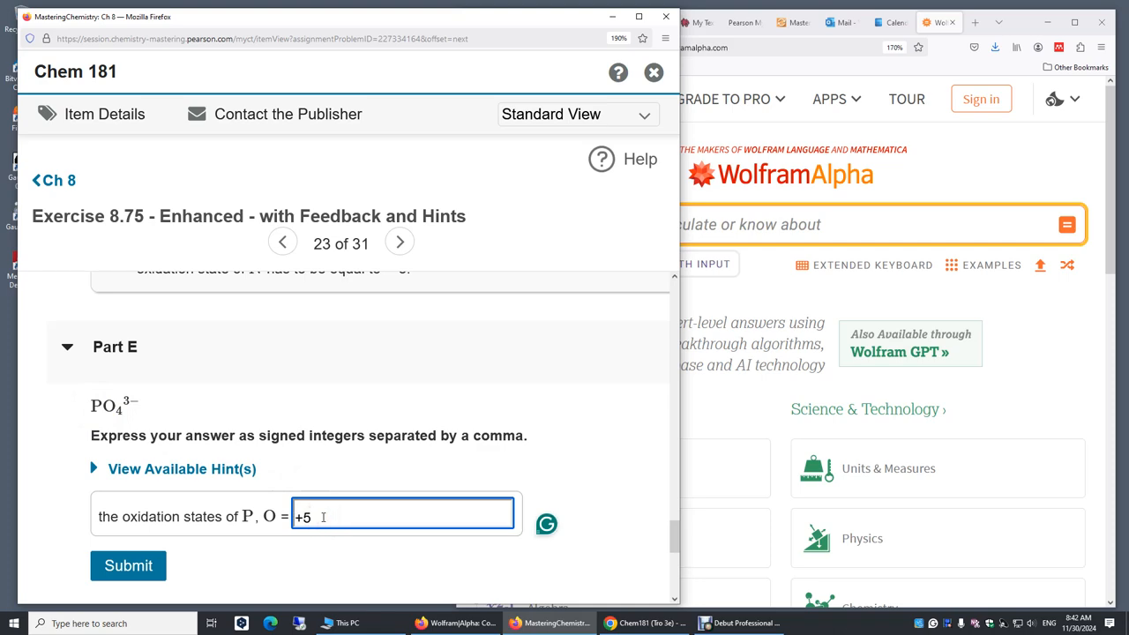
pyautogui.write(',-2')
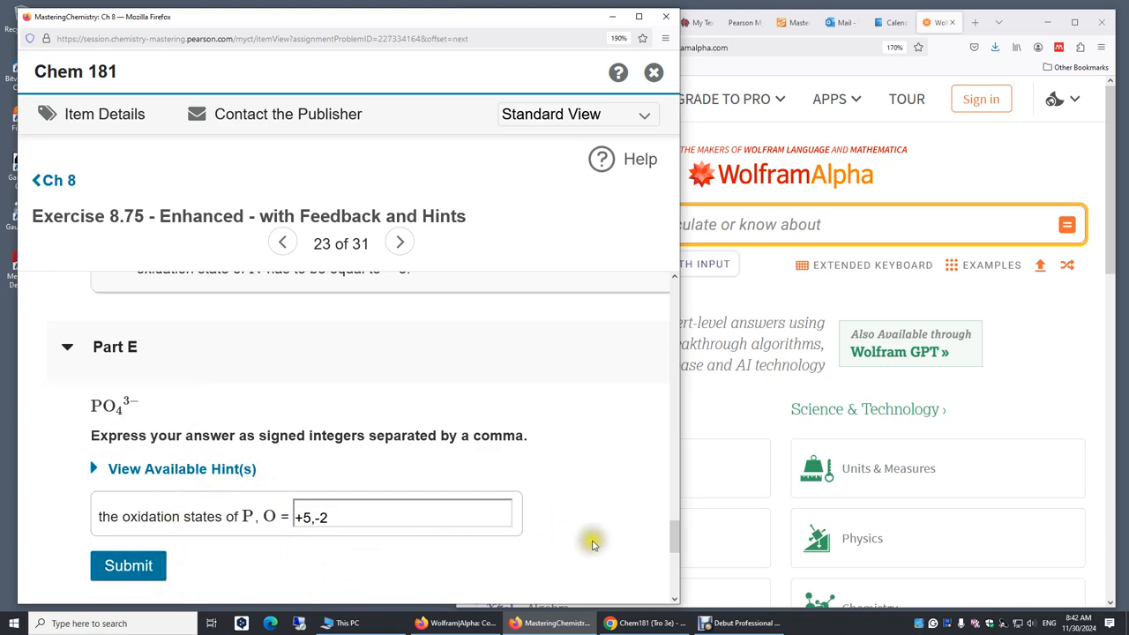
pyautogui.moveTo(552, 561)
pyautogui.write('+')
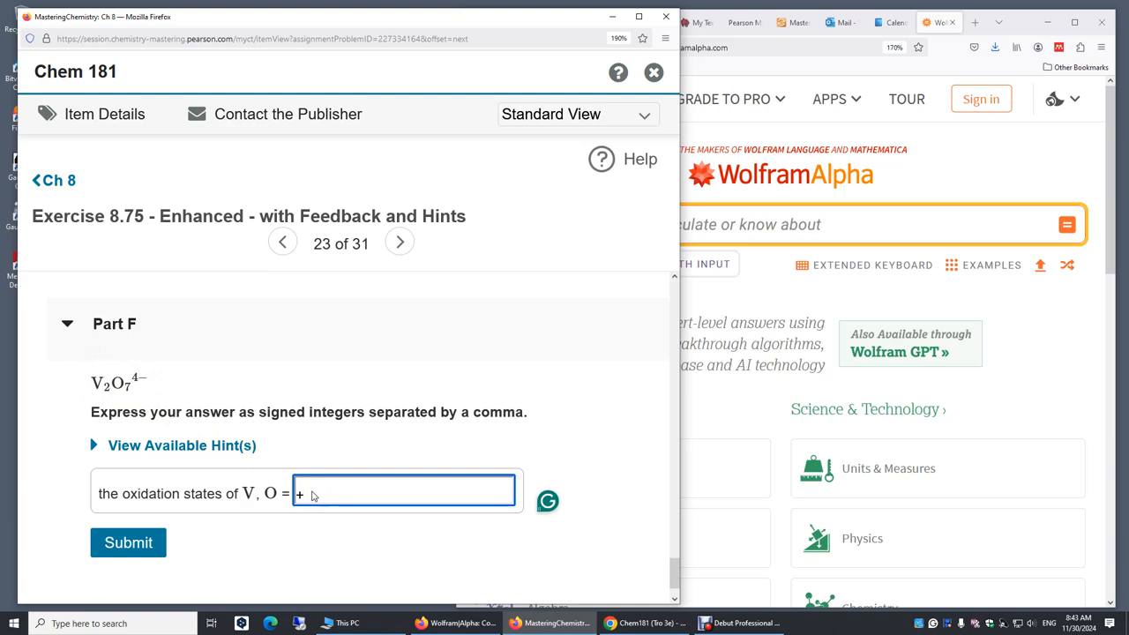
# Begin Part F's V2O7⁴⁻ answer by entering +5
pyautogui.write('5')
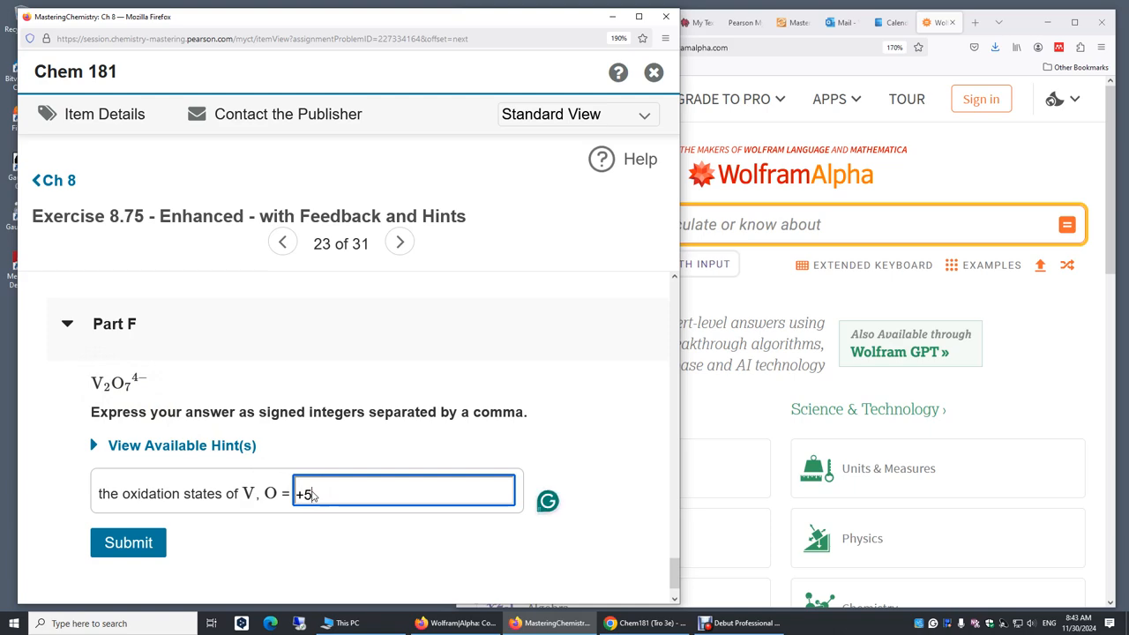